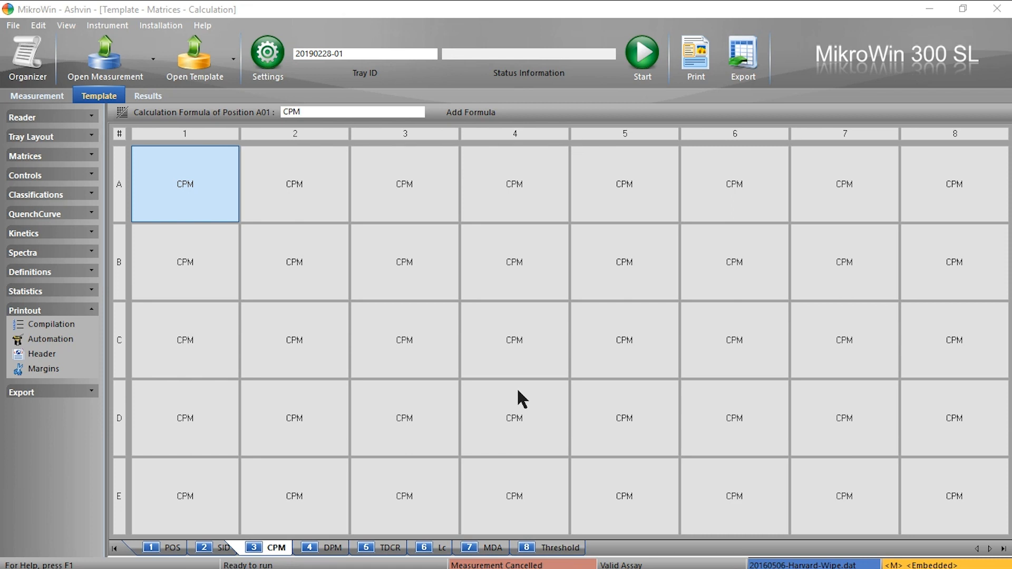
mouse_move(115, 108)
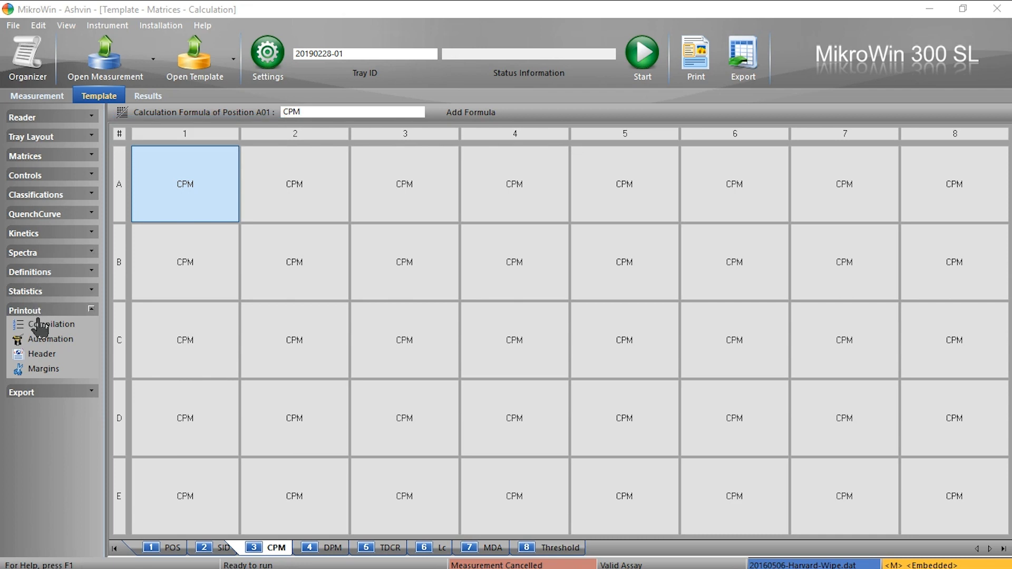
Open Printout > Compilation and scroll Available Items to General and User Statistics.
click(53, 324)
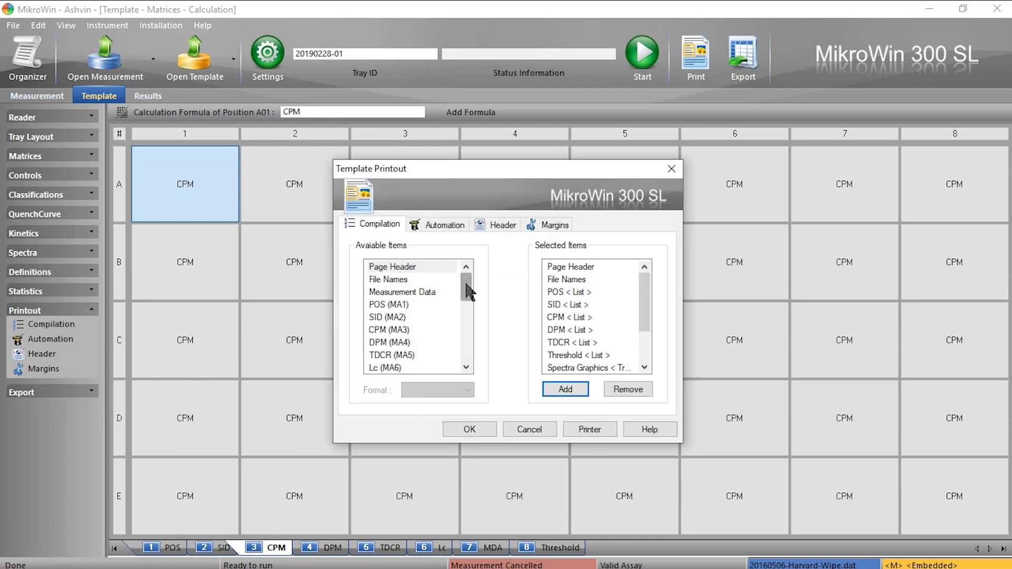
scroll(down, 3)
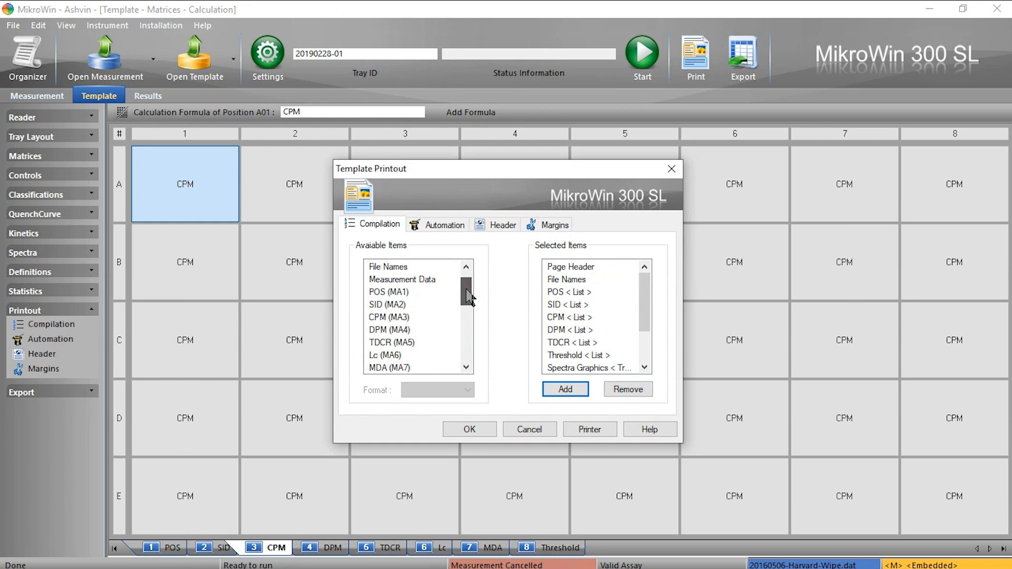
scroll(down, 3)
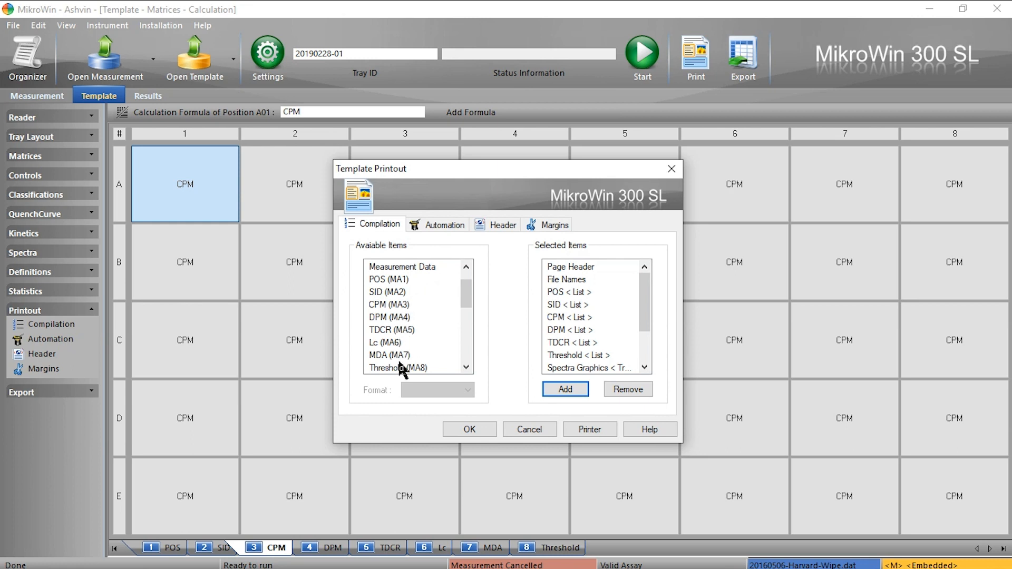
mouse_move(624, 324)
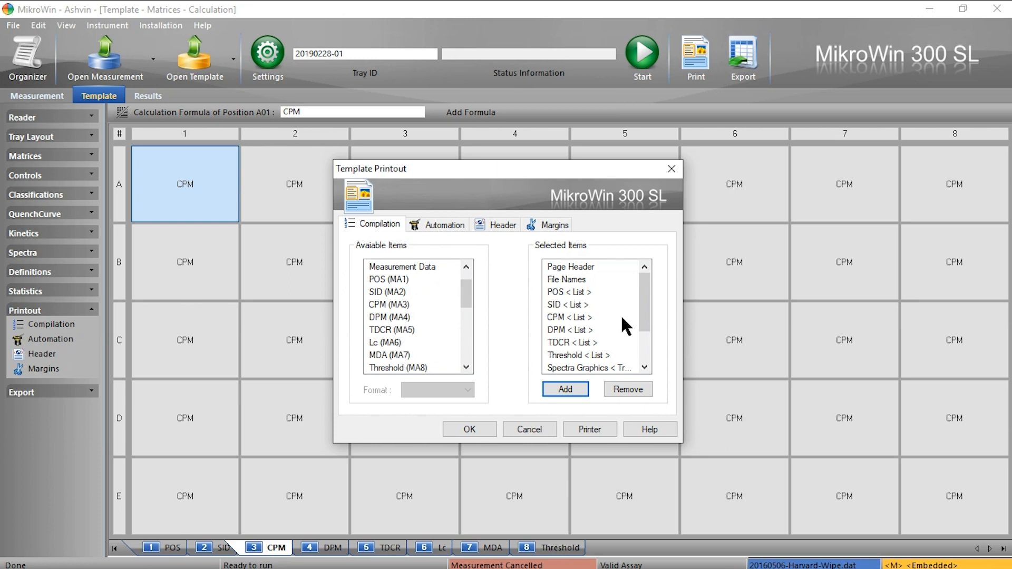
scroll(down, 3)
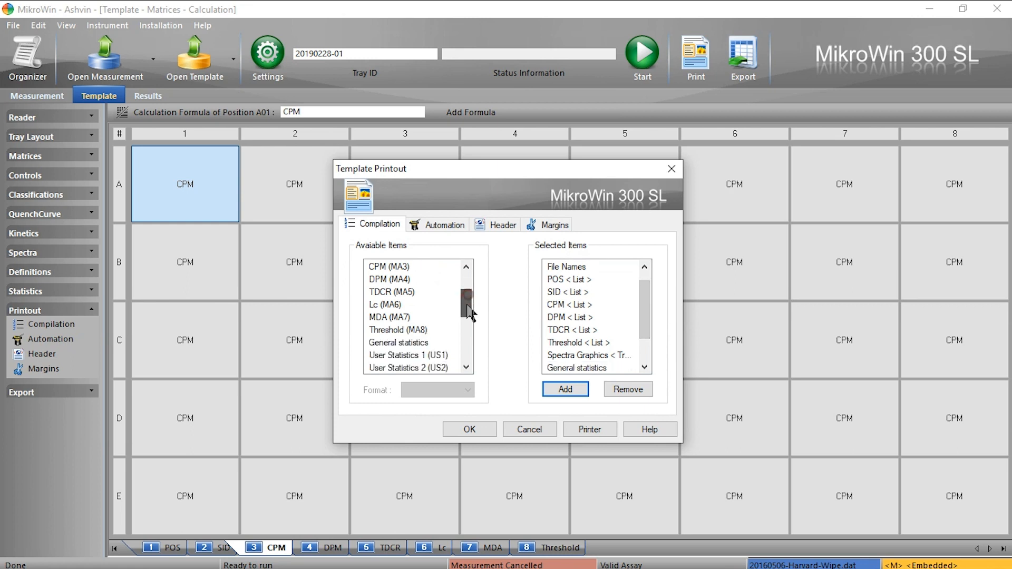
Insert Lc (MA6) formatted as a list, then MDA (MA7), ahead of Threshold.
click(385, 305)
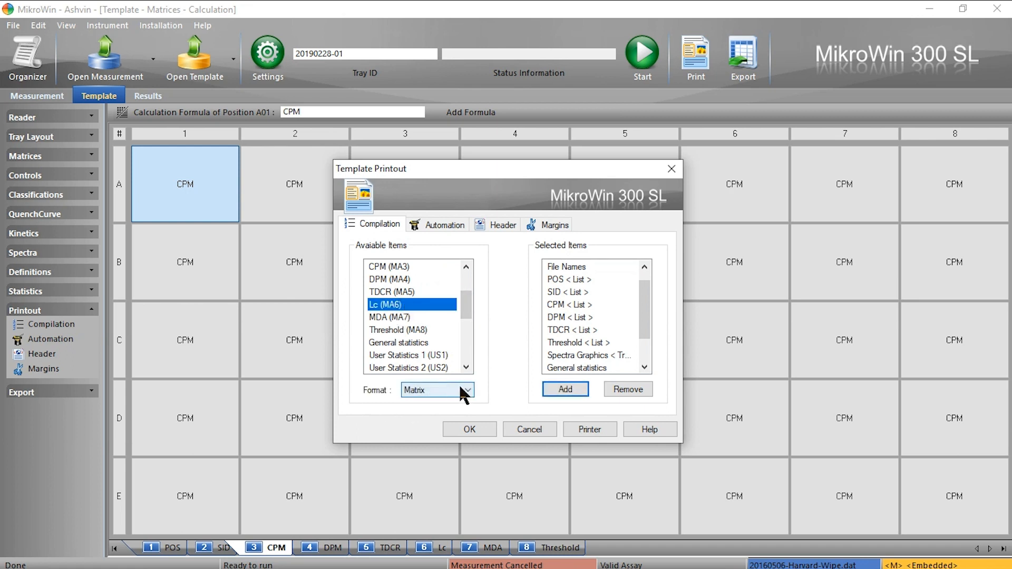
click(468, 390)
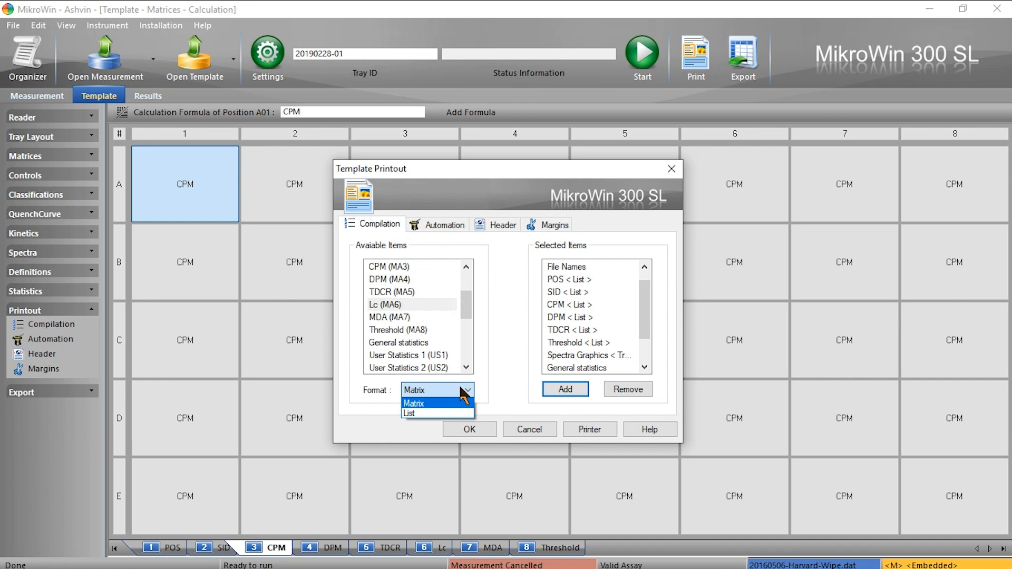
mouse_move(428, 407)
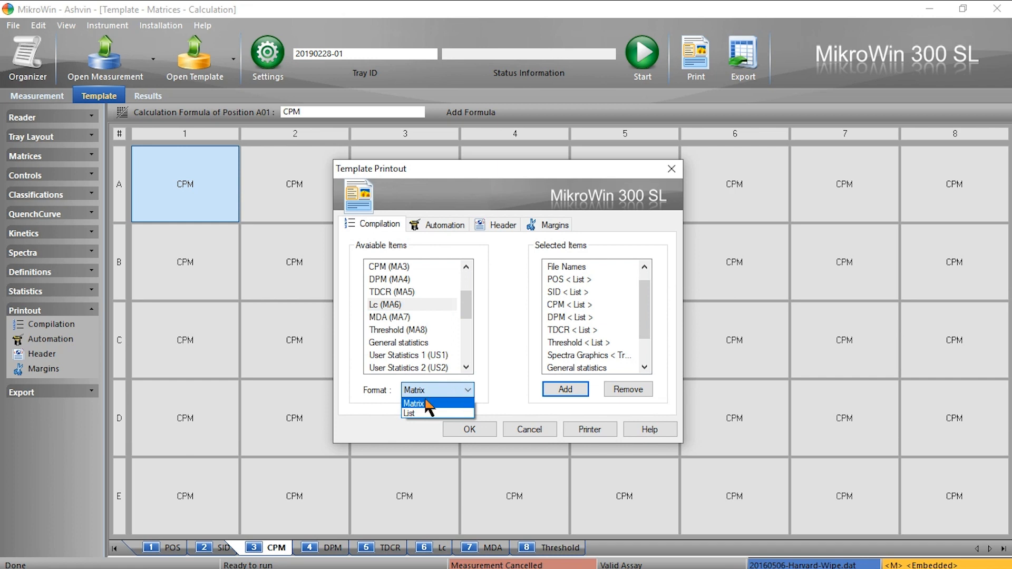
click(411, 413)
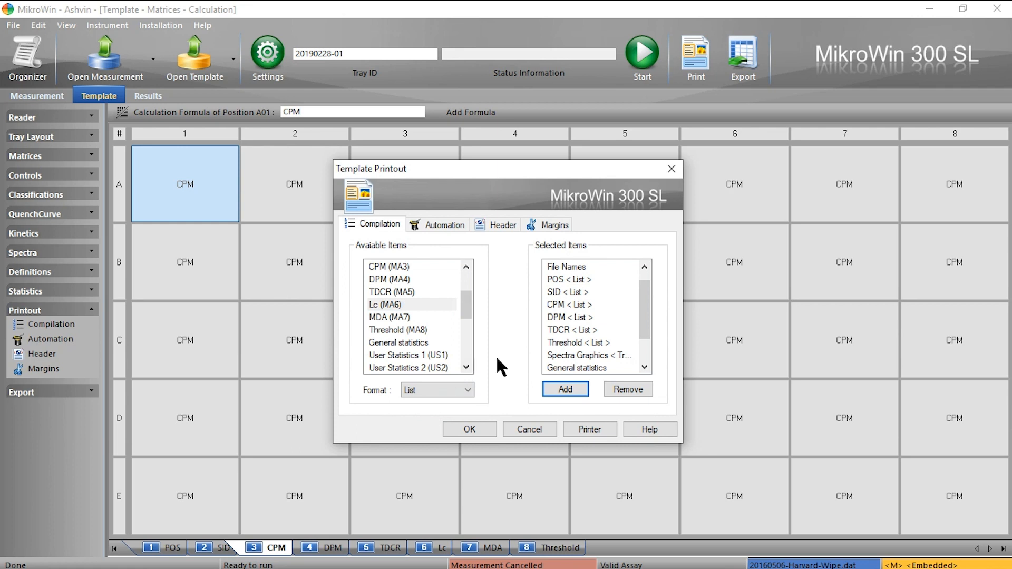
mouse_move(572, 347)
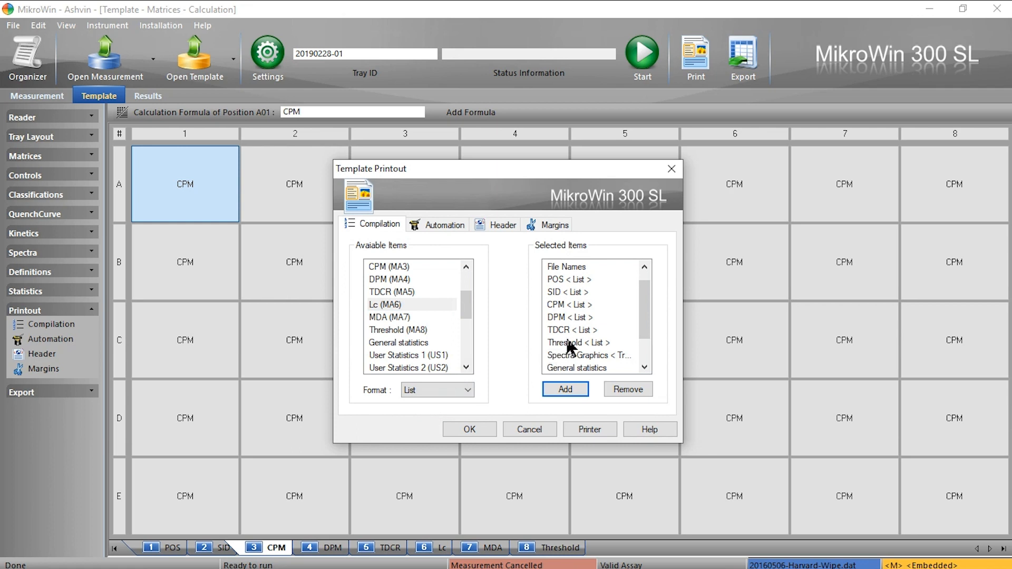
click(578, 342)
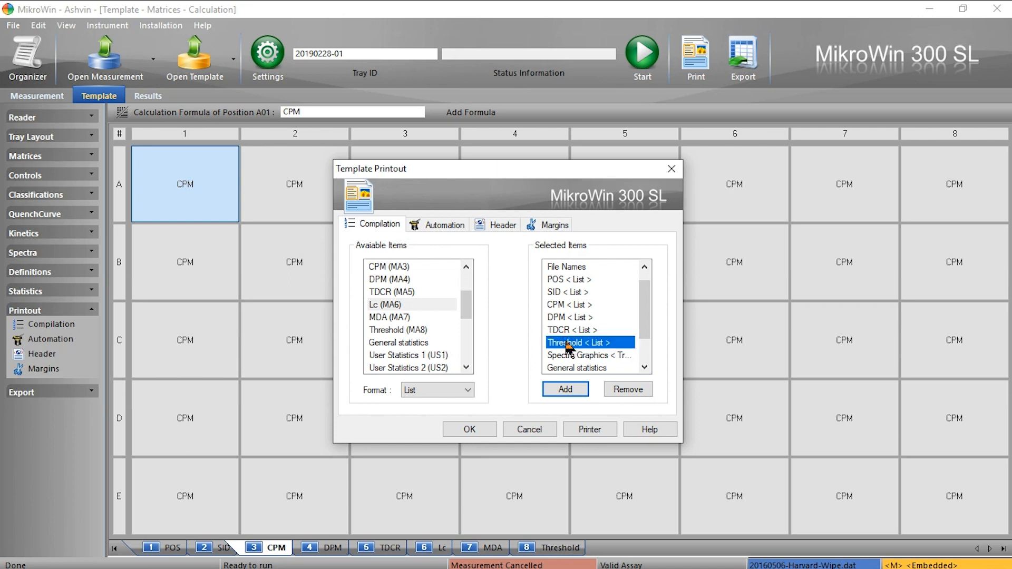
click(564, 388)
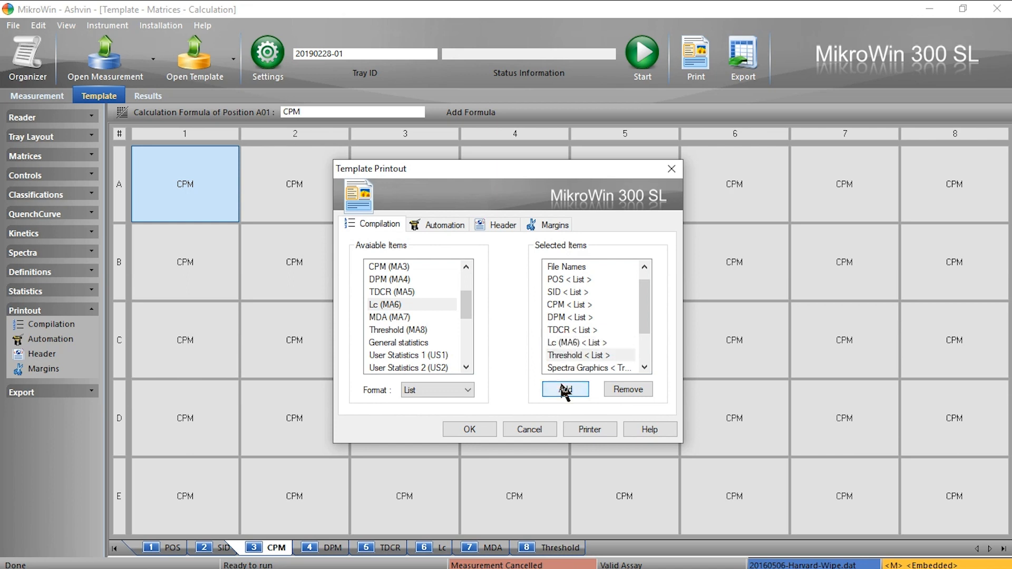
click(411, 317)
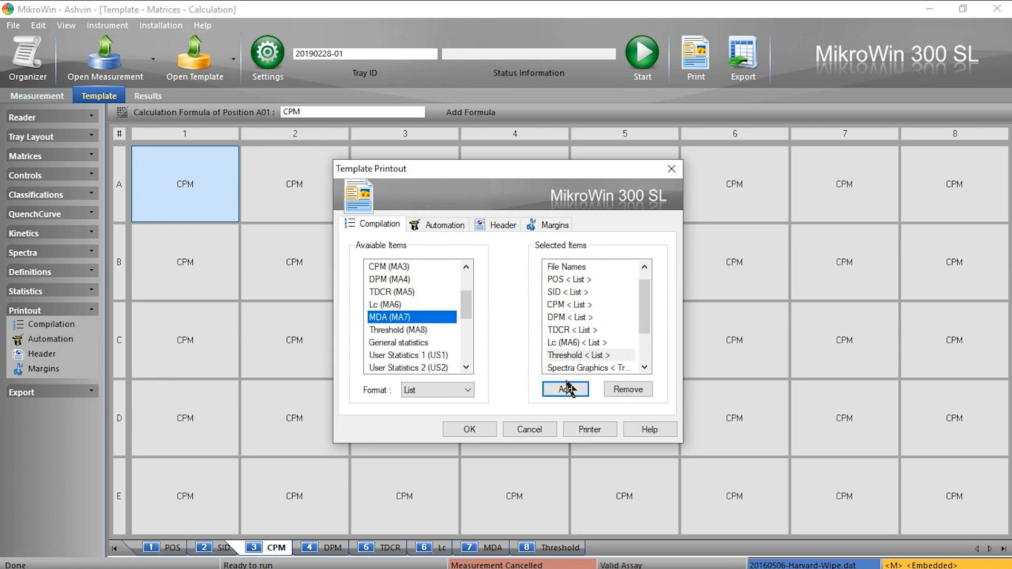
click(564, 388)
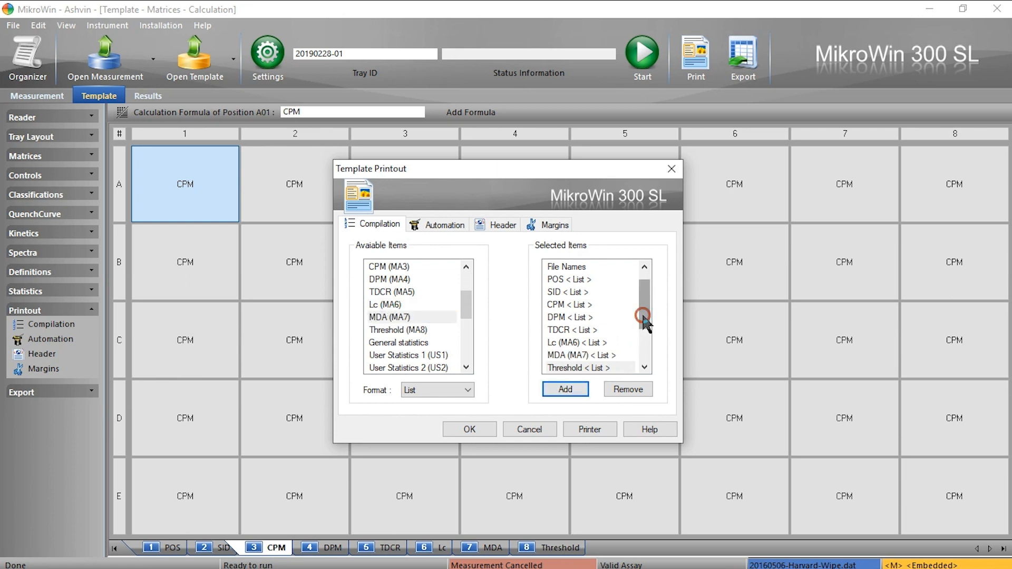
scroll(down, 3)
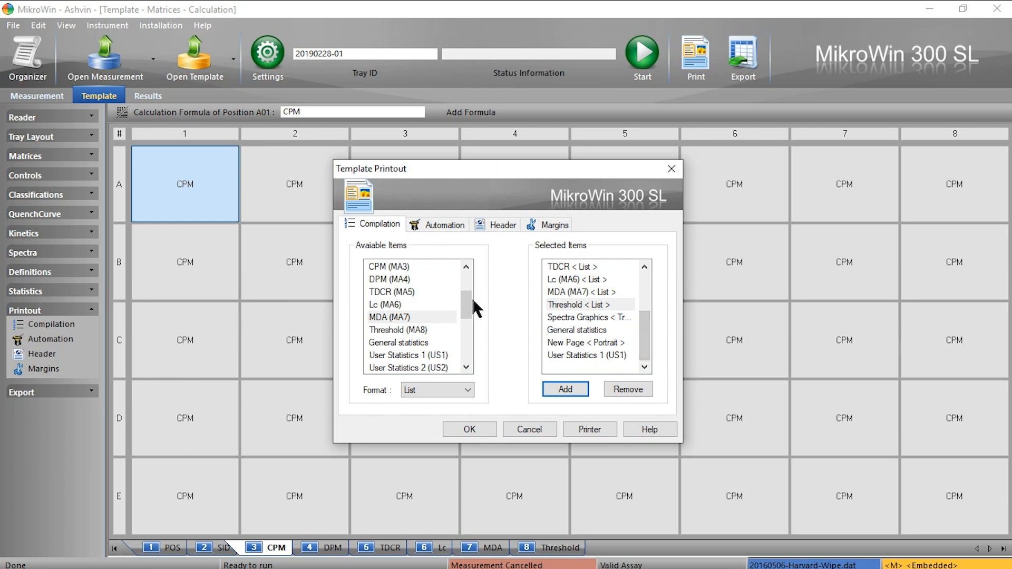
scroll(down, 3)
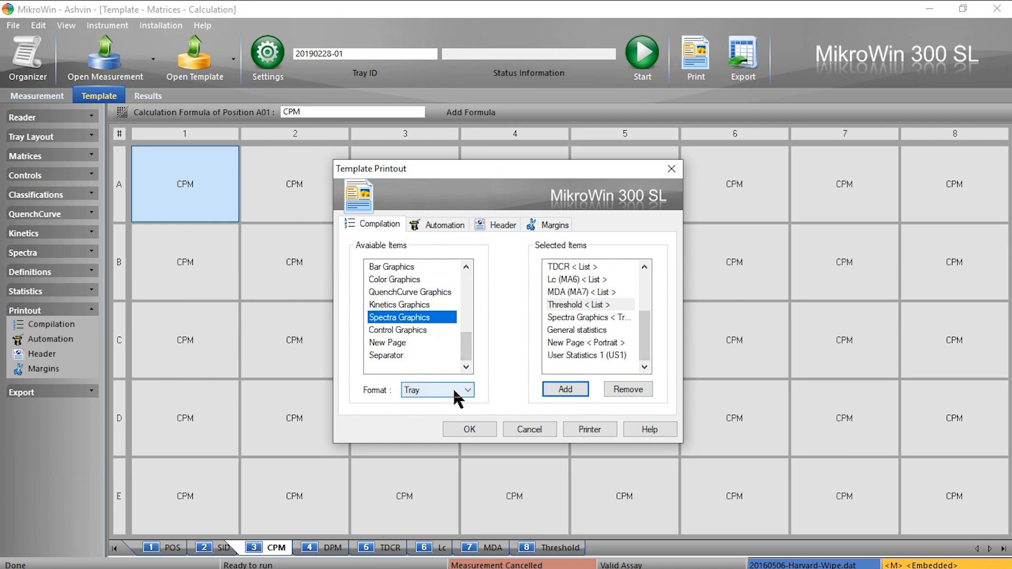
mouse_move(406, 365)
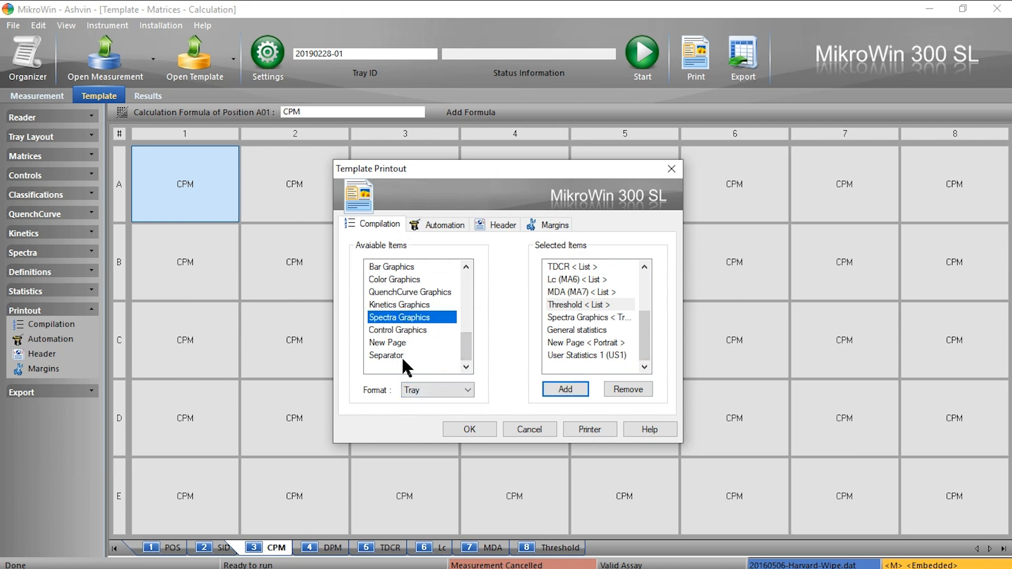
click(389, 343)
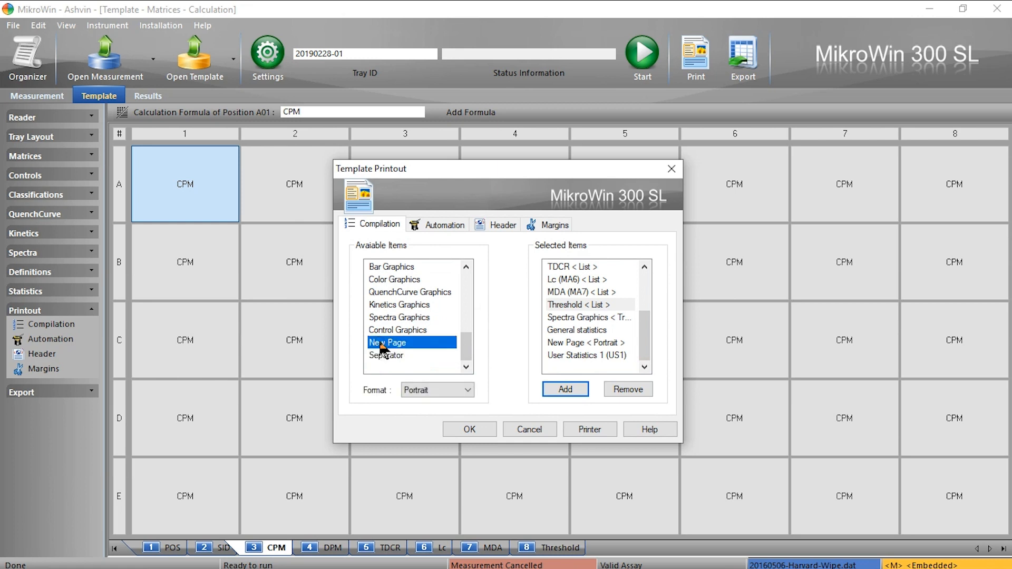
mouse_move(444, 240)
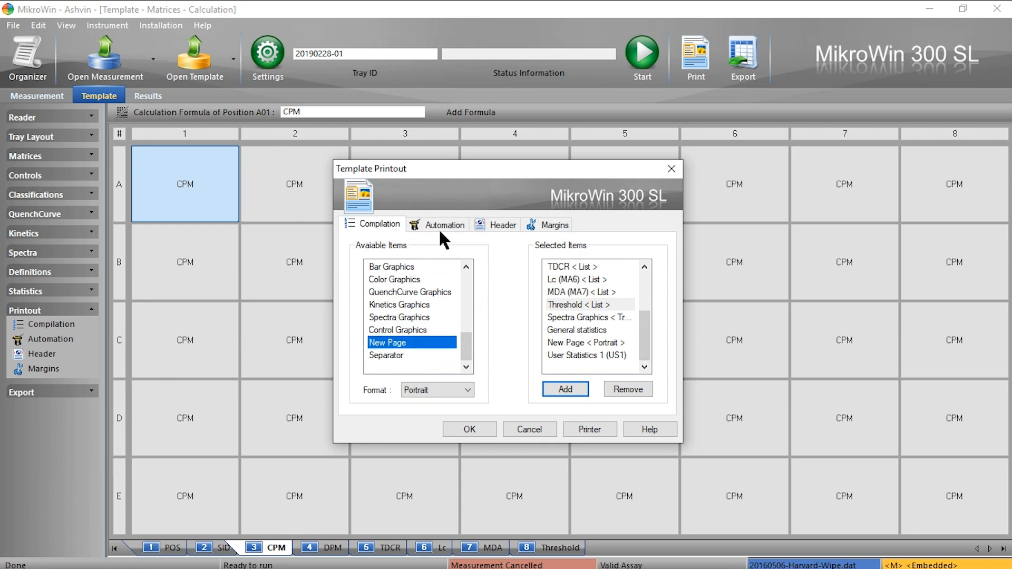
Enable automatic printout after measurement and set the header tab's footer to '300SL LSC'.
click(443, 225)
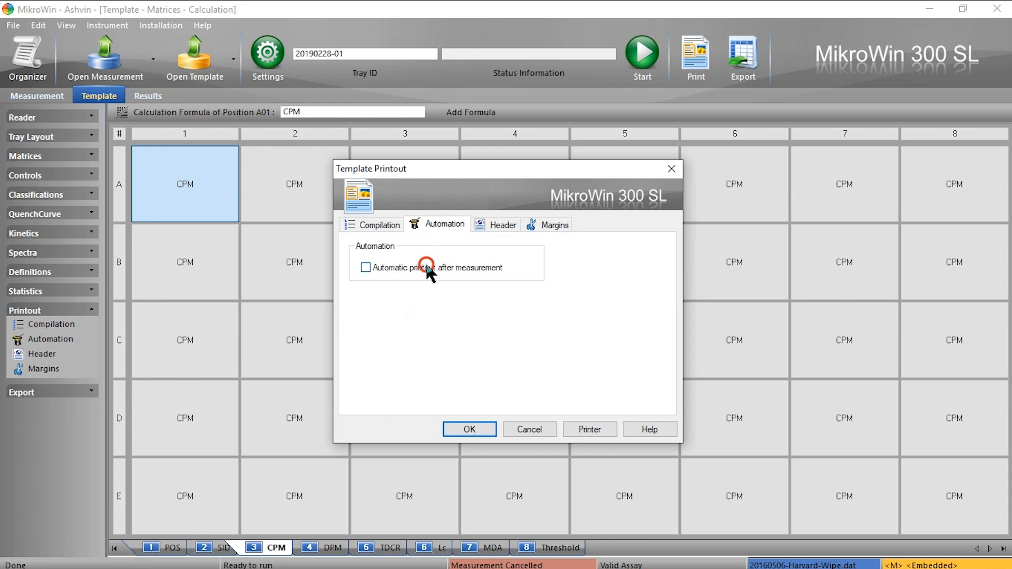
click(365, 267)
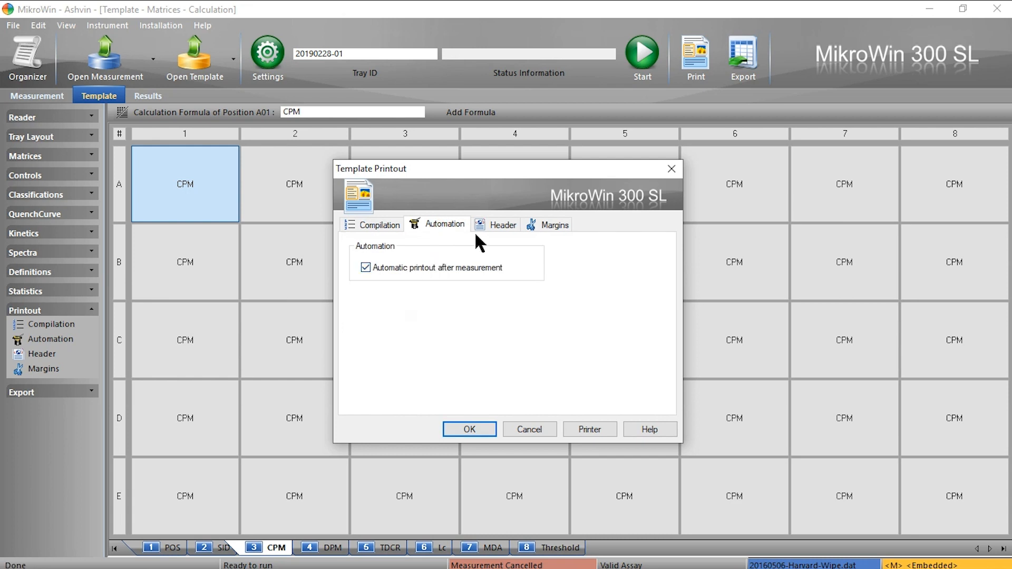
click(501, 224)
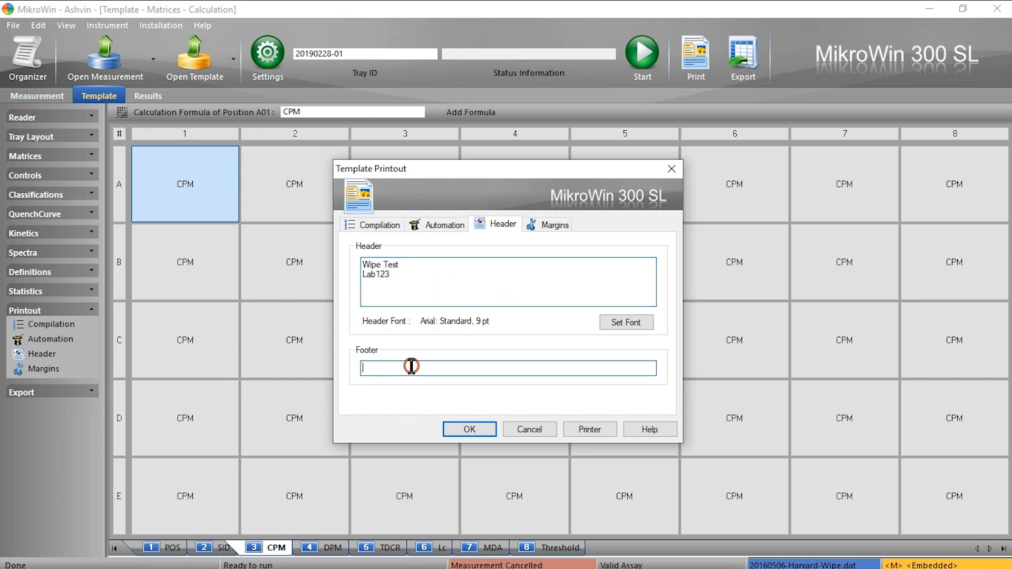
text(300SL L)
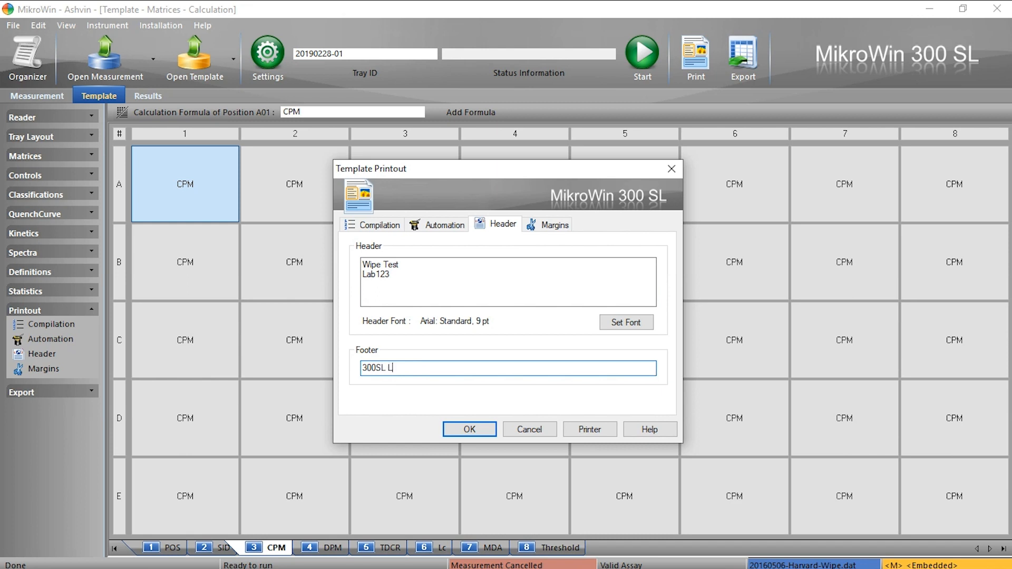
text(SC)
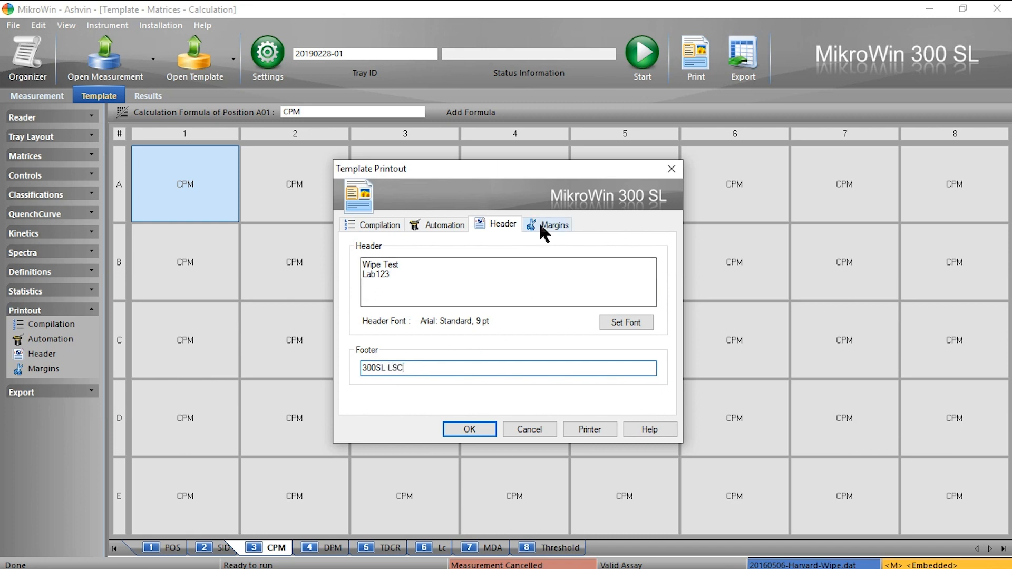
Apply 5 mm margins on all sides, confirm with OK, and open File > Print Preview.
click(554, 224)
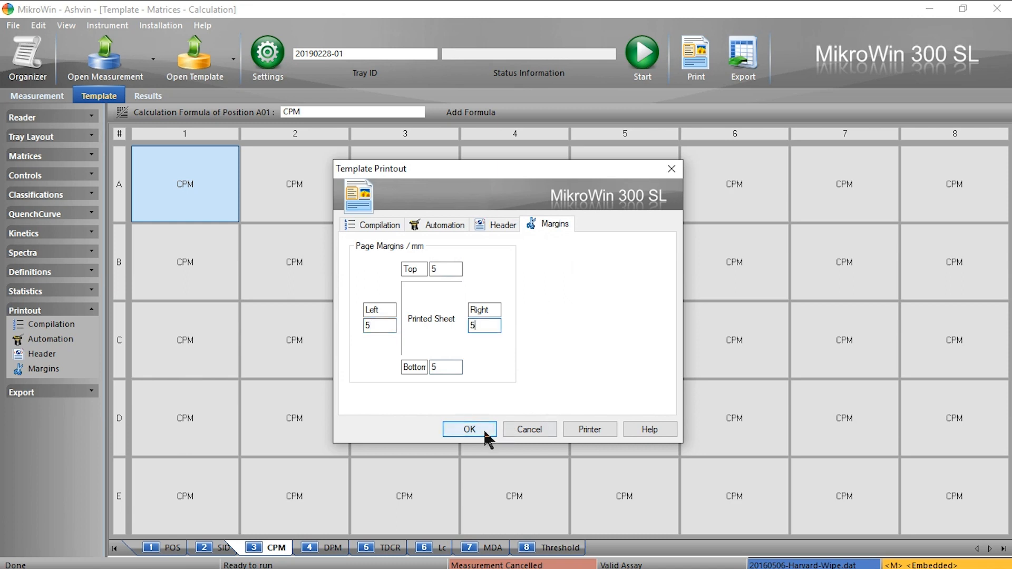
click(469, 429)
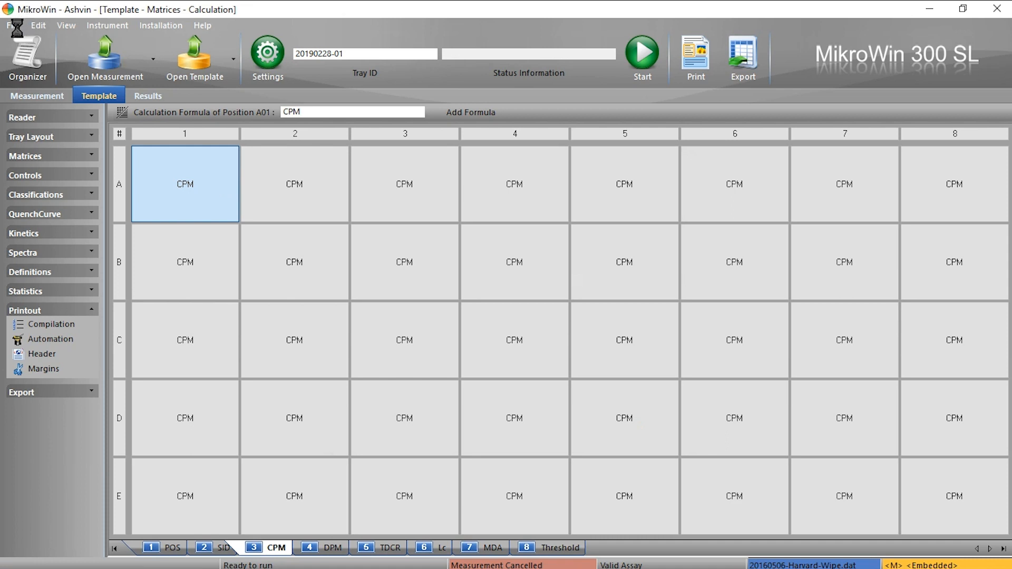
click(16, 25)
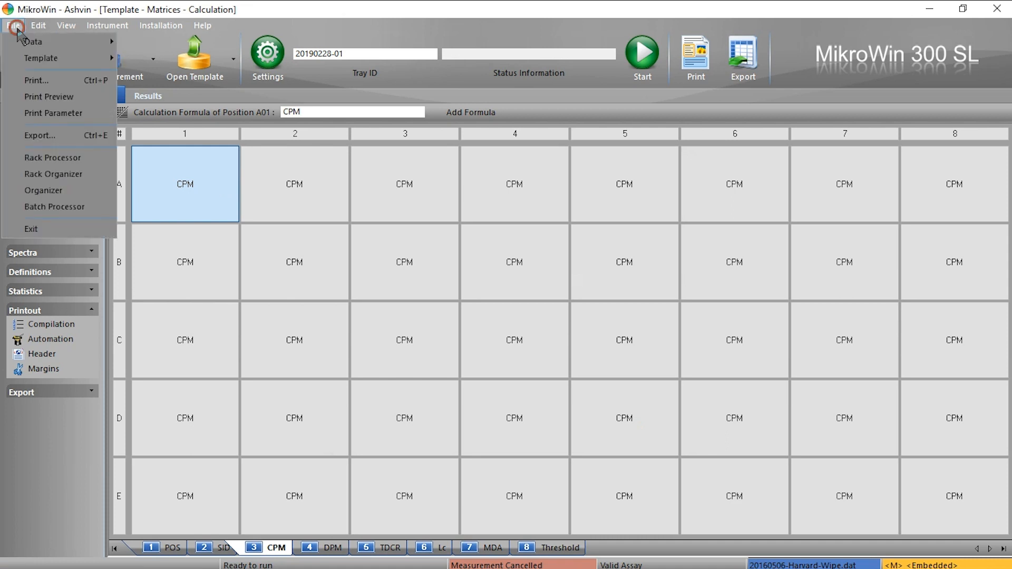
mouse_move(49, 96)
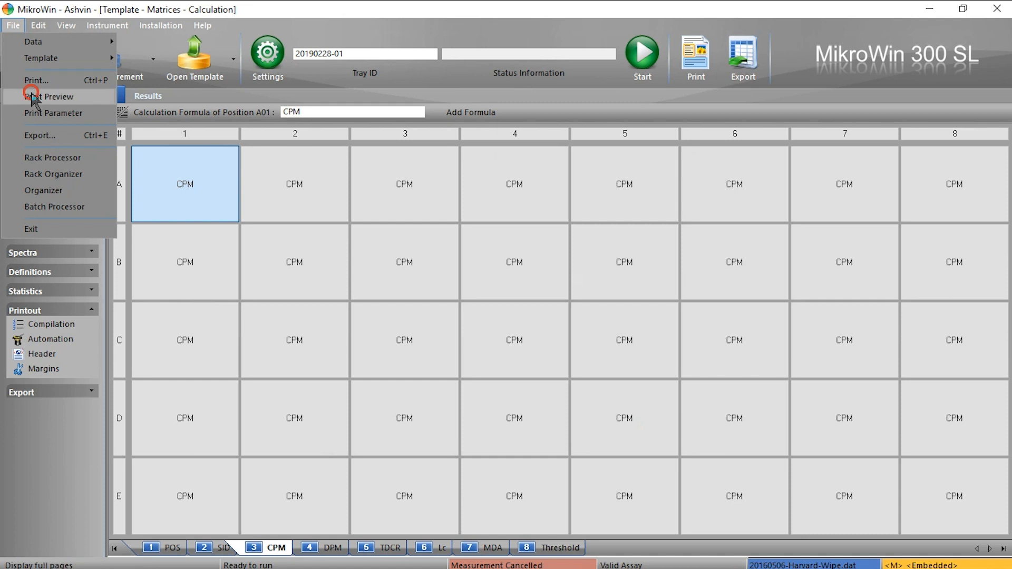
click(49, 97)
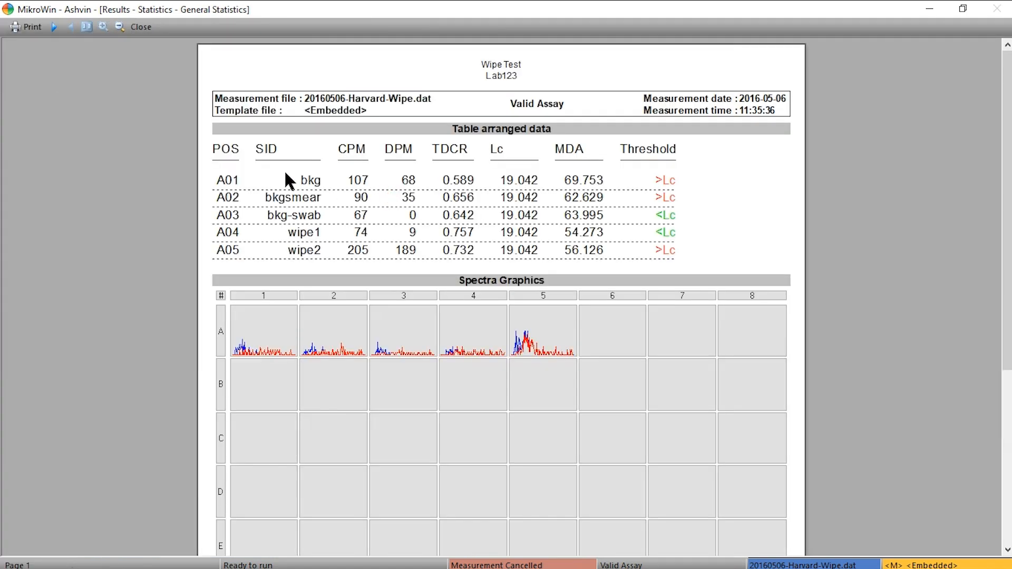
mouse_move(232, 250)
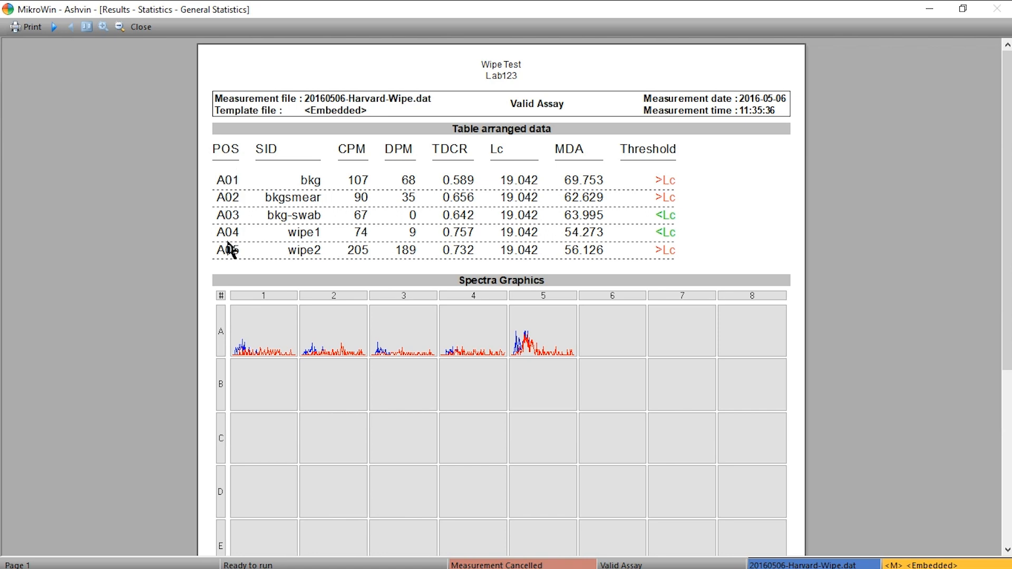
mouse_move(304, 252)
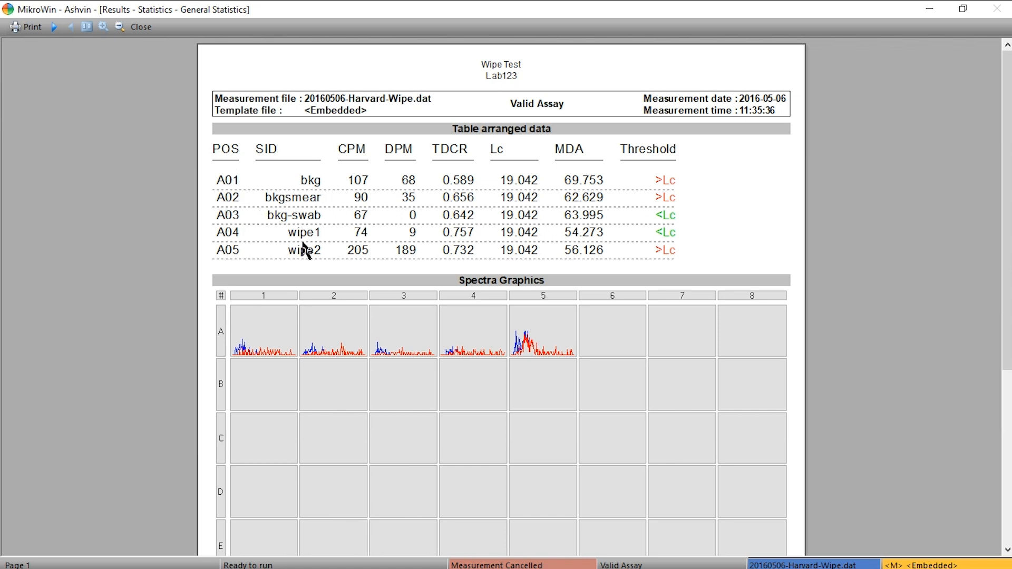
mouse_move(493, 241)
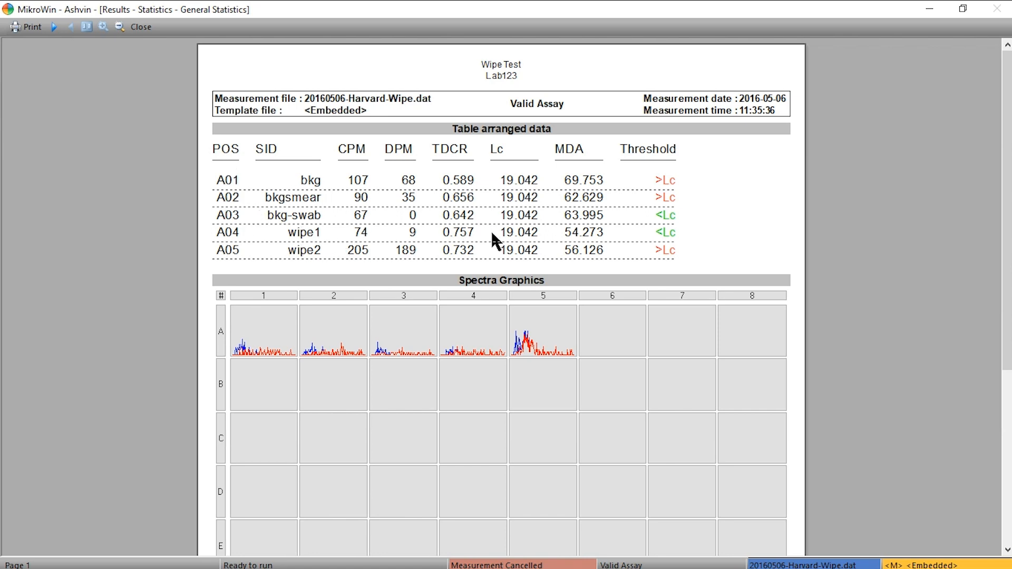
mouse_move(481, 233)
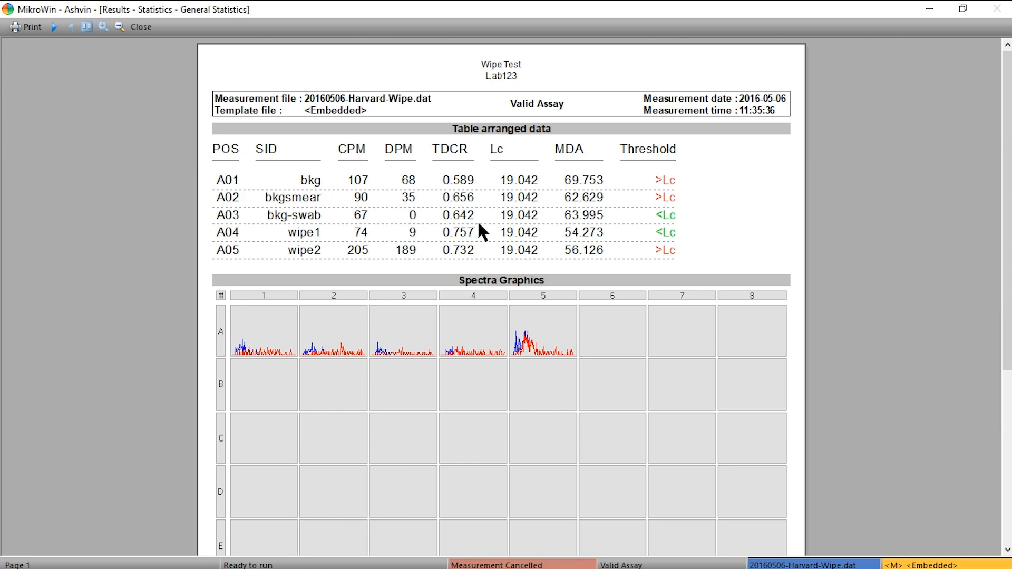
mouse_move(516, 222)
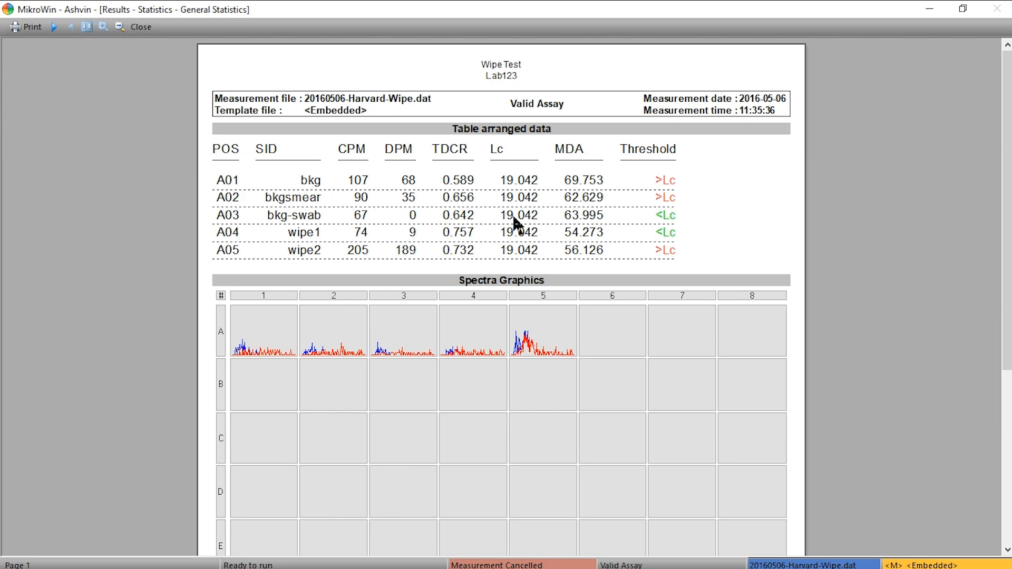
mouse_move(546, 218)
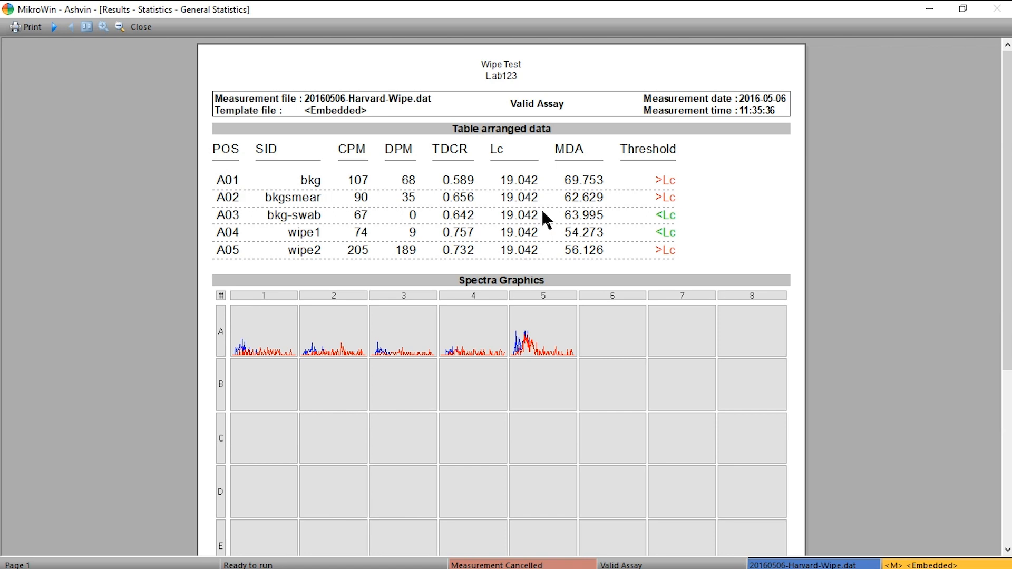
mouse_move(978, 148)
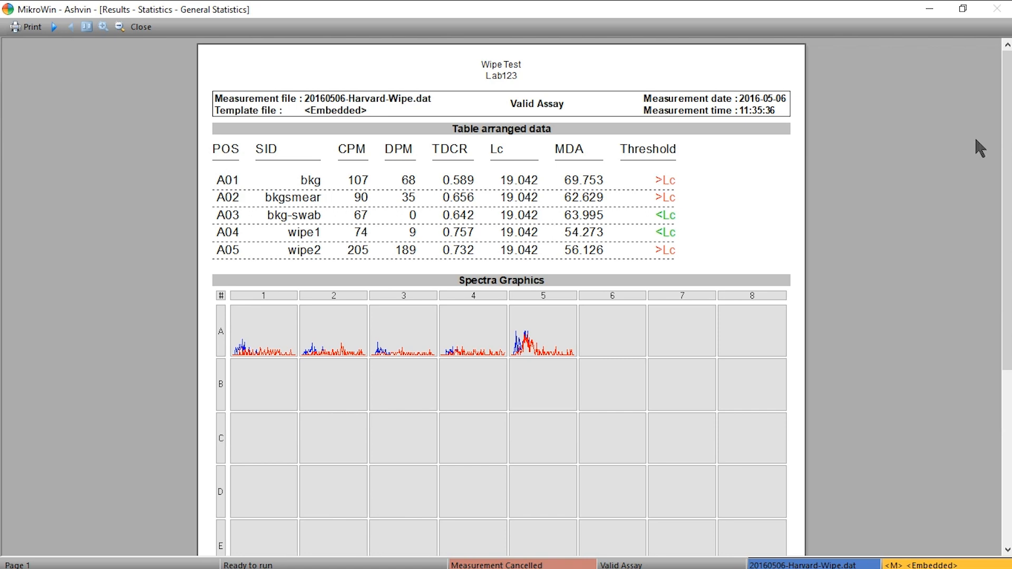
Scroll through the print preview to inspect the header, results table and spectra.
scroll(down, 3)
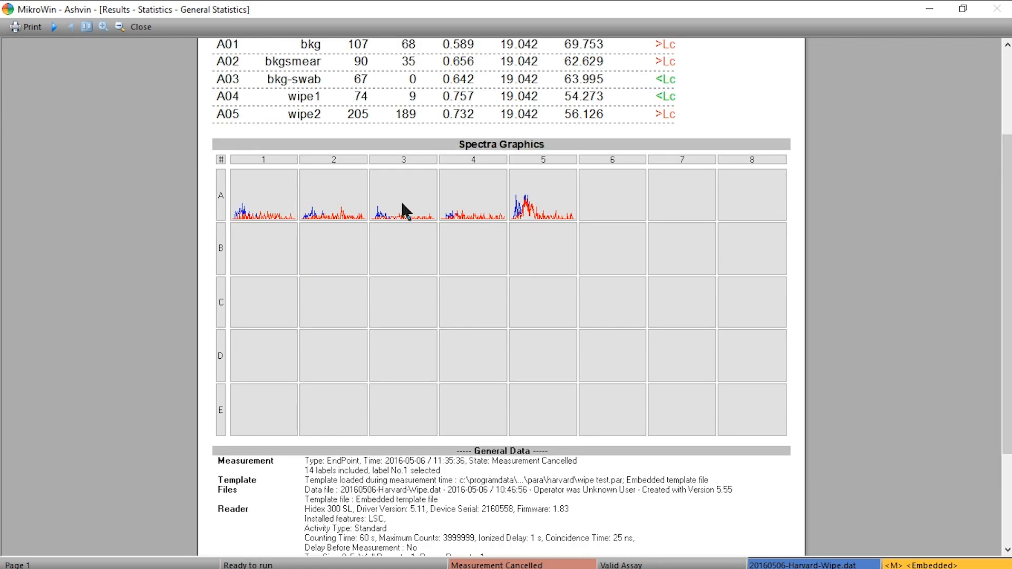
mouse_move(955, 255)
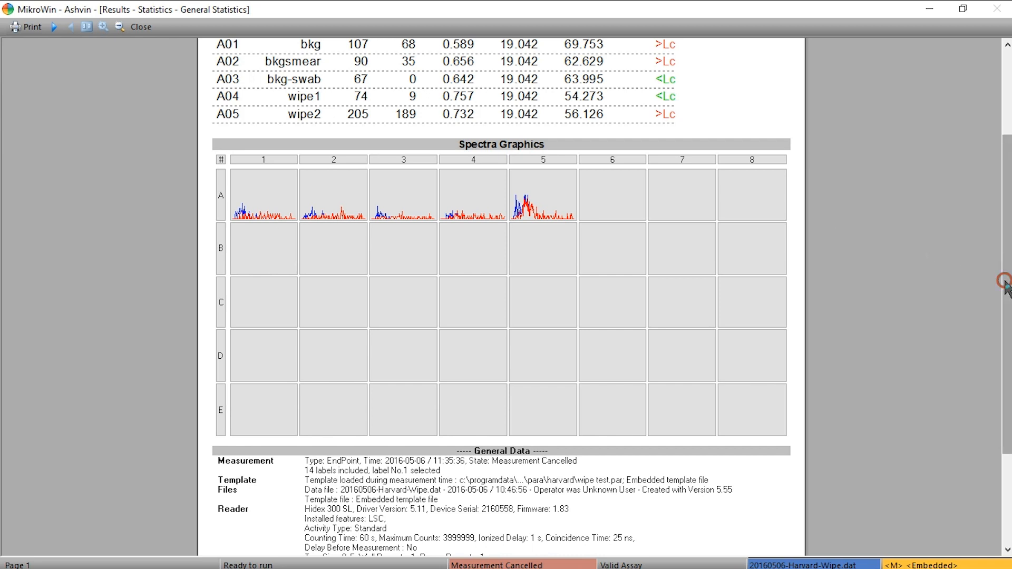
scroll(down, 3)
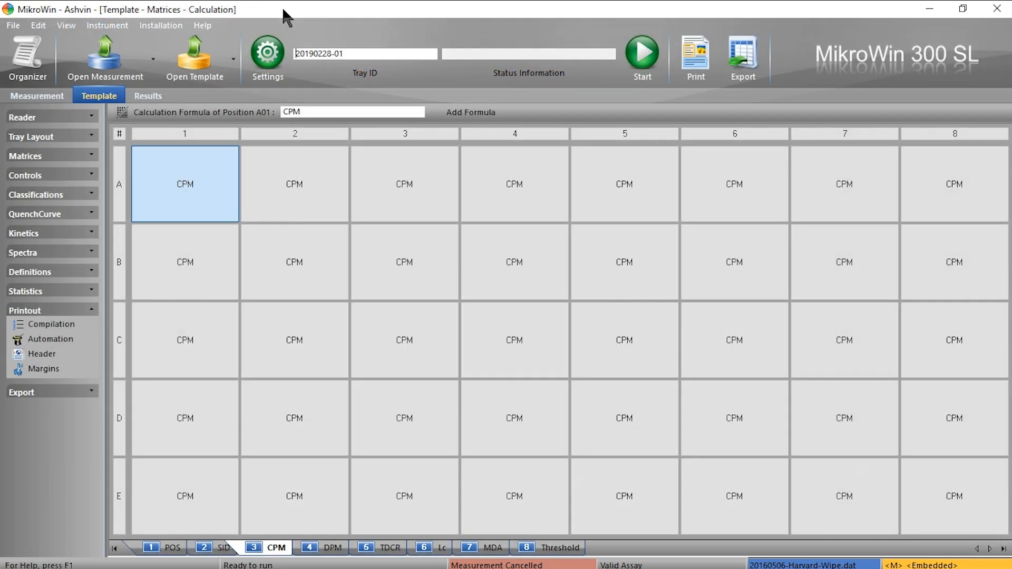
mouse_move(10, 13)
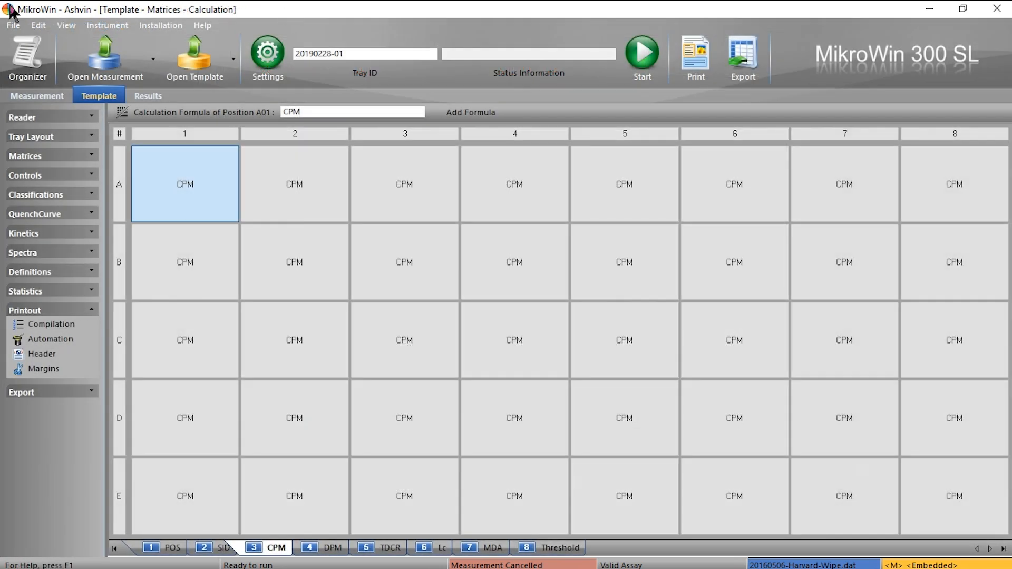
Show the File > Template submenu with its Save and Save As commands.
click(11, 25)
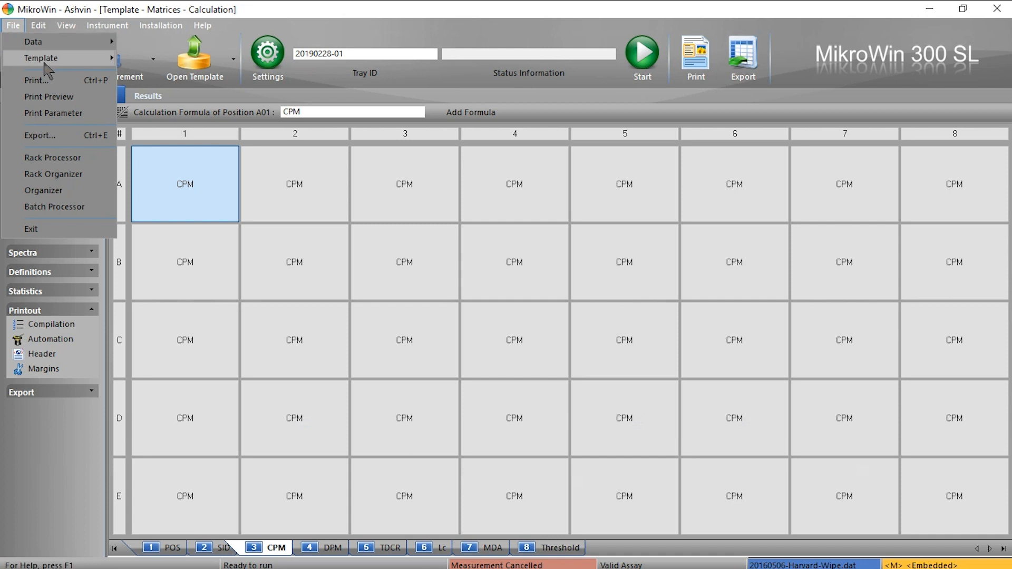
click(40, 58)
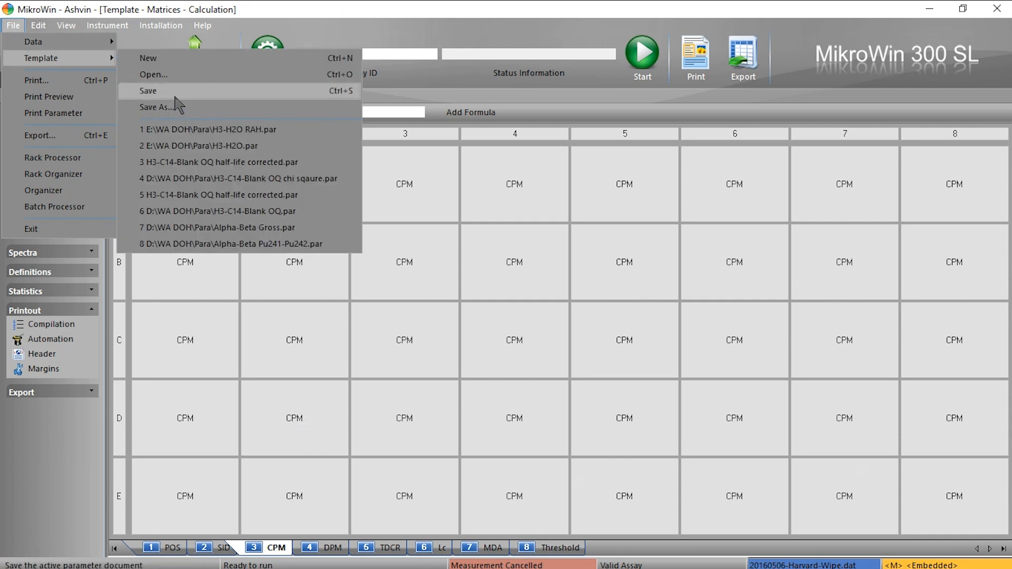
mouse_move(359, 29)
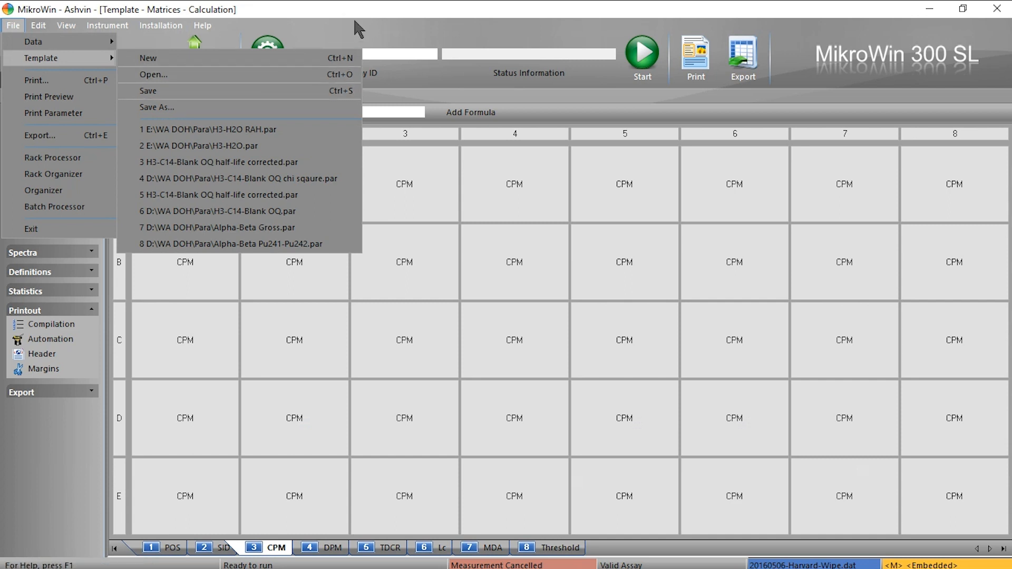